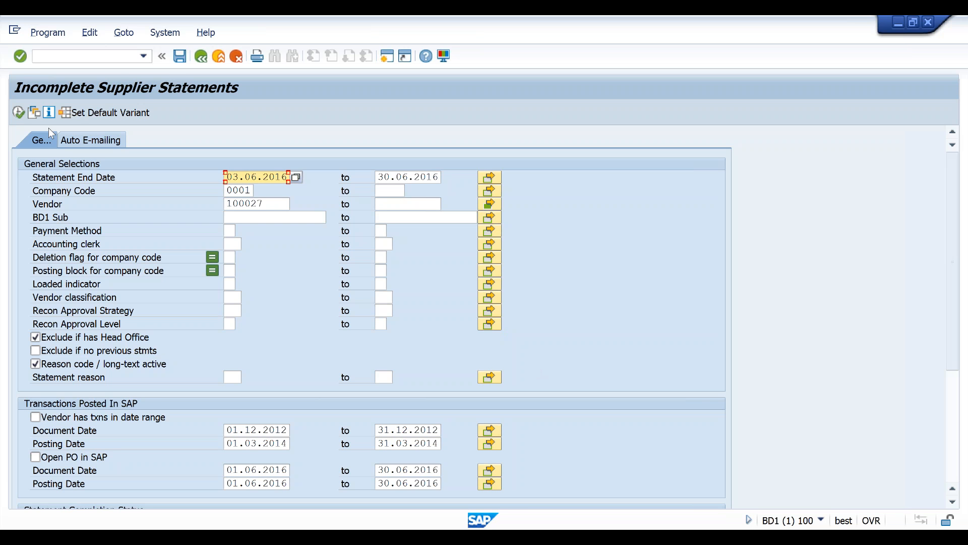
mouse_move(19, 112)
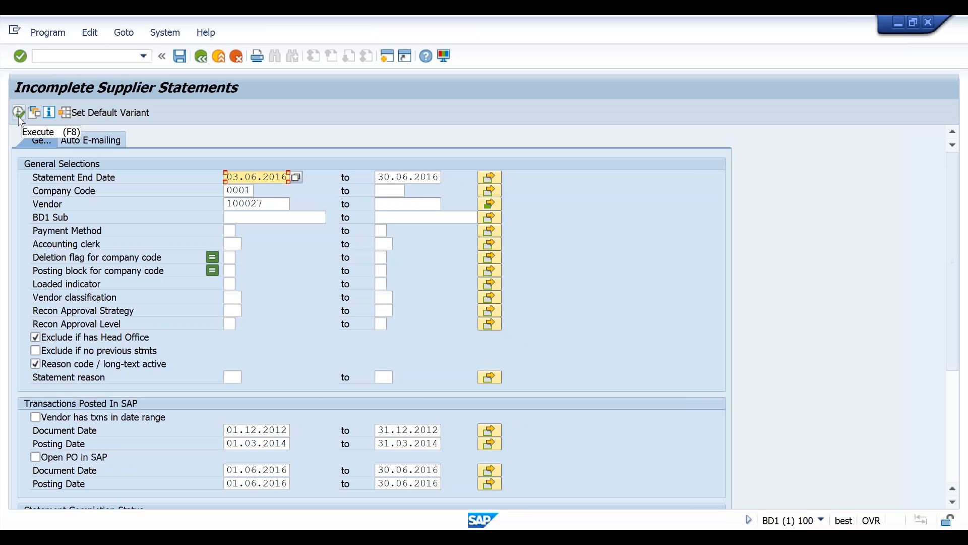
Step: Execute the Incomplete Supplier Statements report, listing two vendors Missing for company code 0001
click(19, 112)
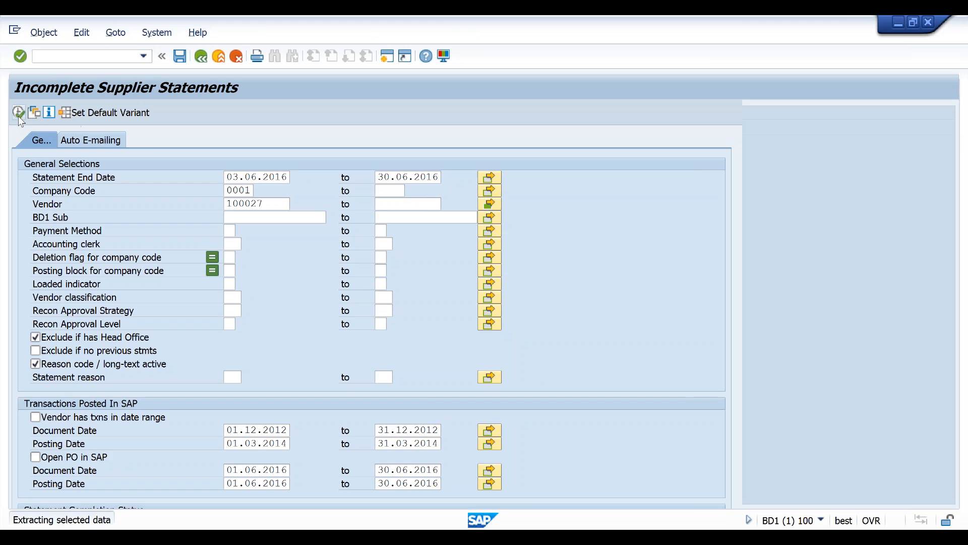
click(18, 112)
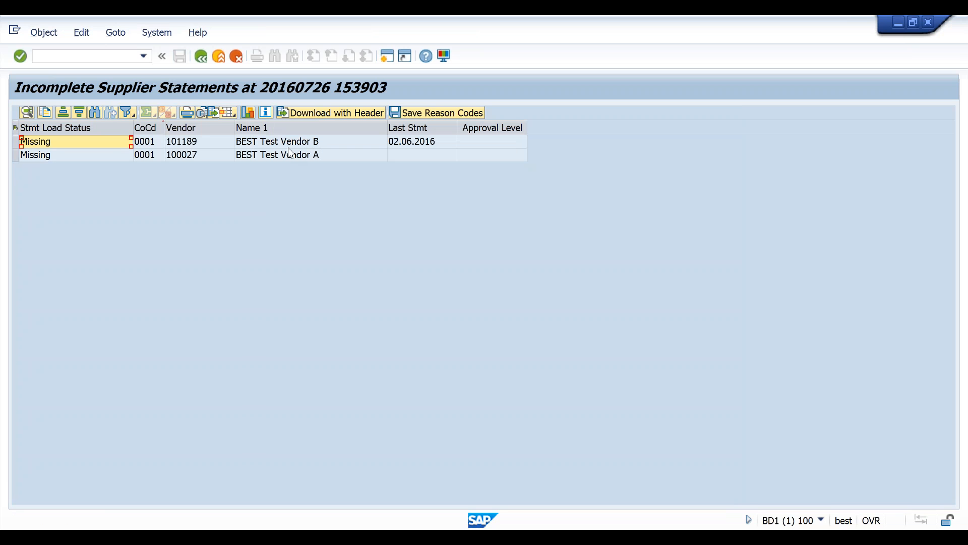
mouse_move(433, 144)
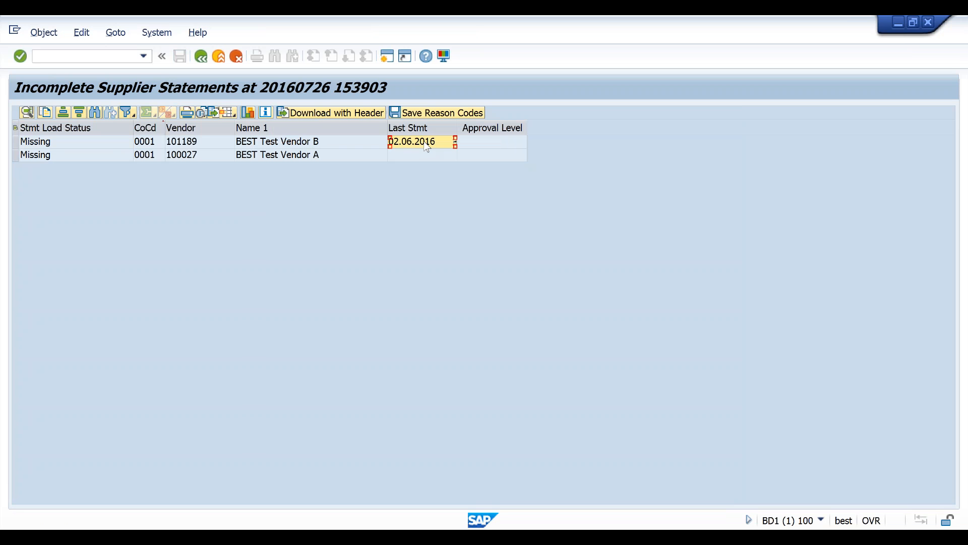
mouse_move(454, 167)
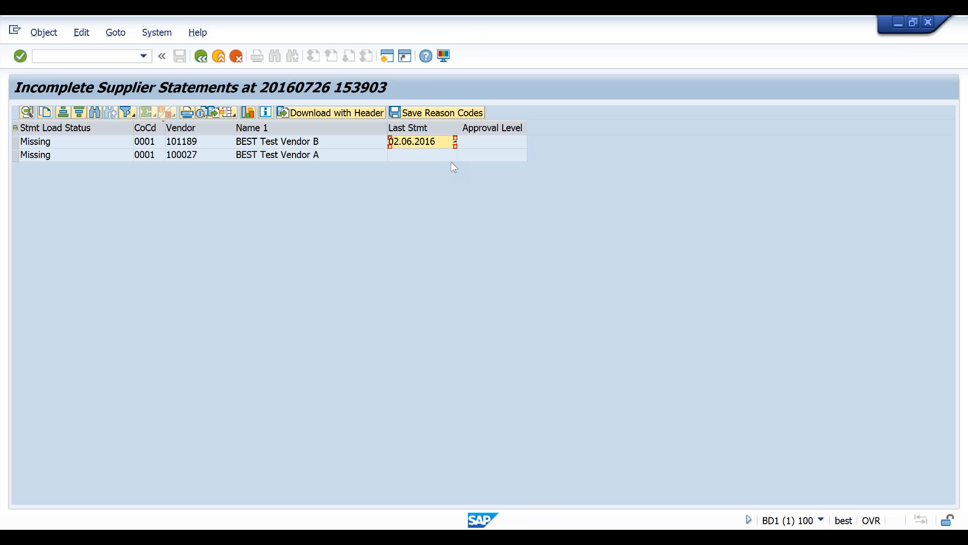
mouse_move(437, 194)
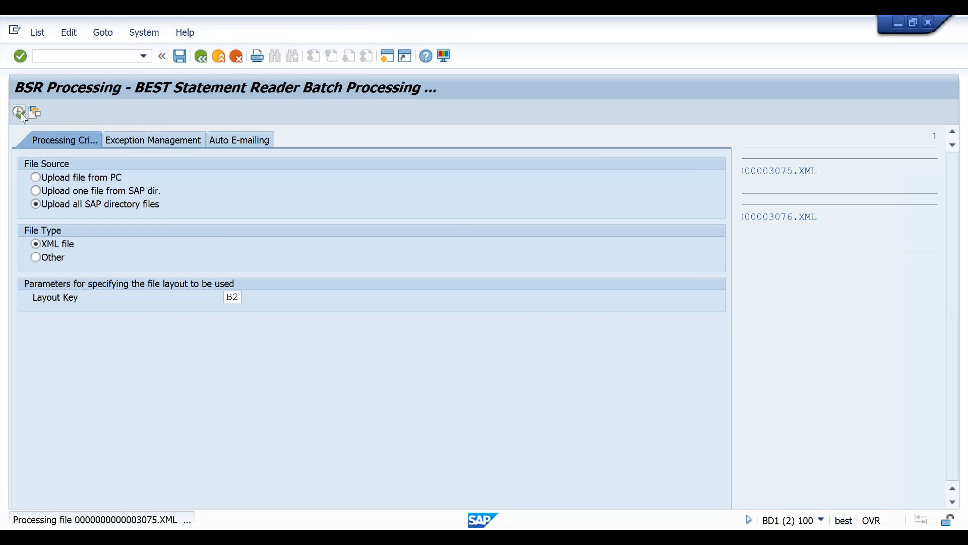
click(19, 112)
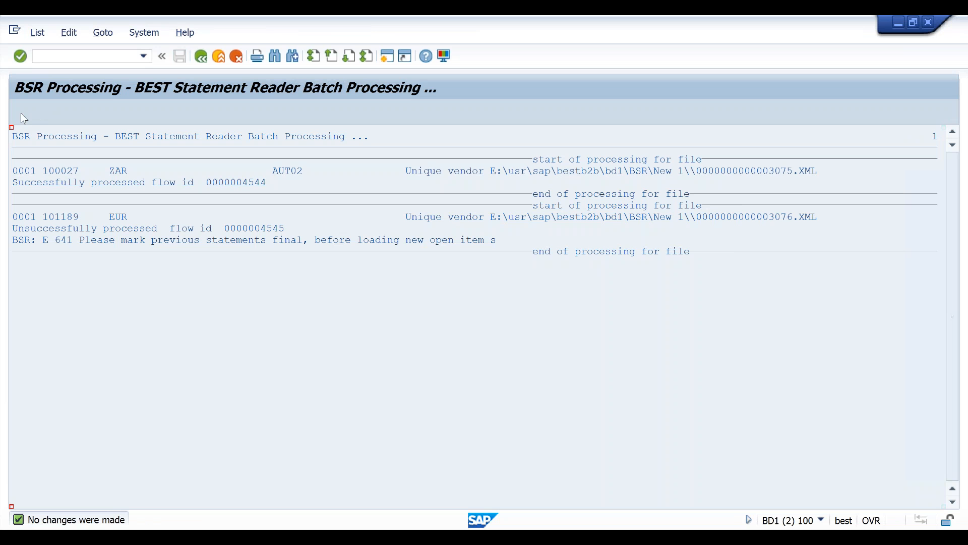
mouse_move(3, 285)
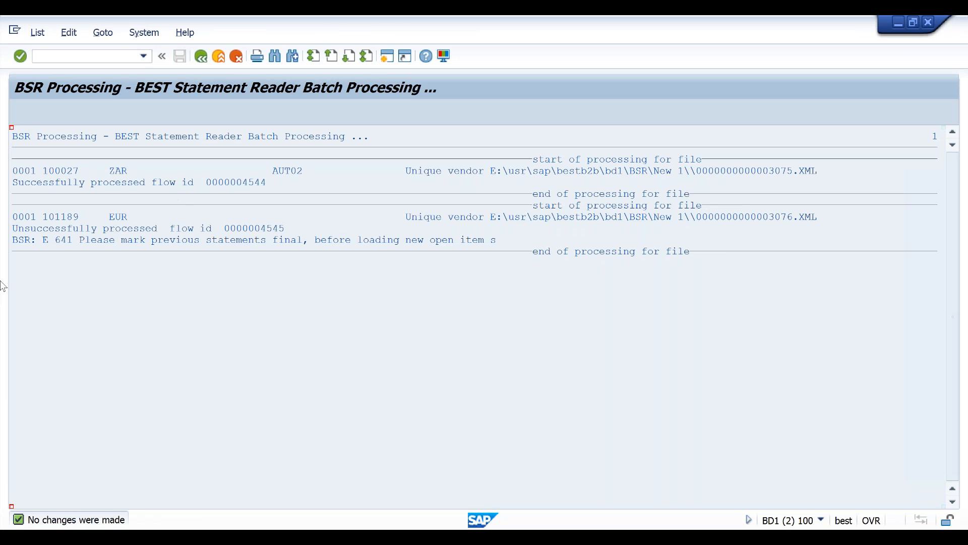
mouse_move(298, 525)
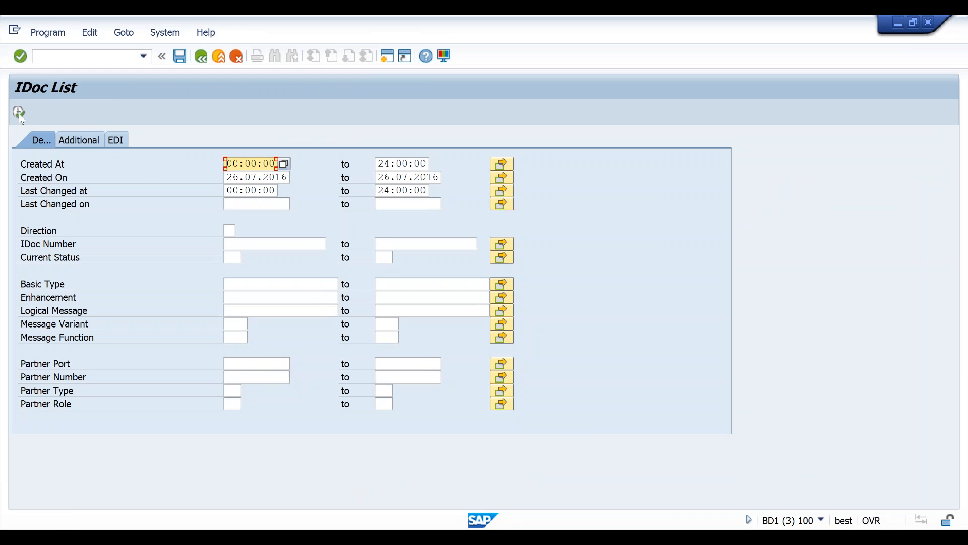
click(18, 112)
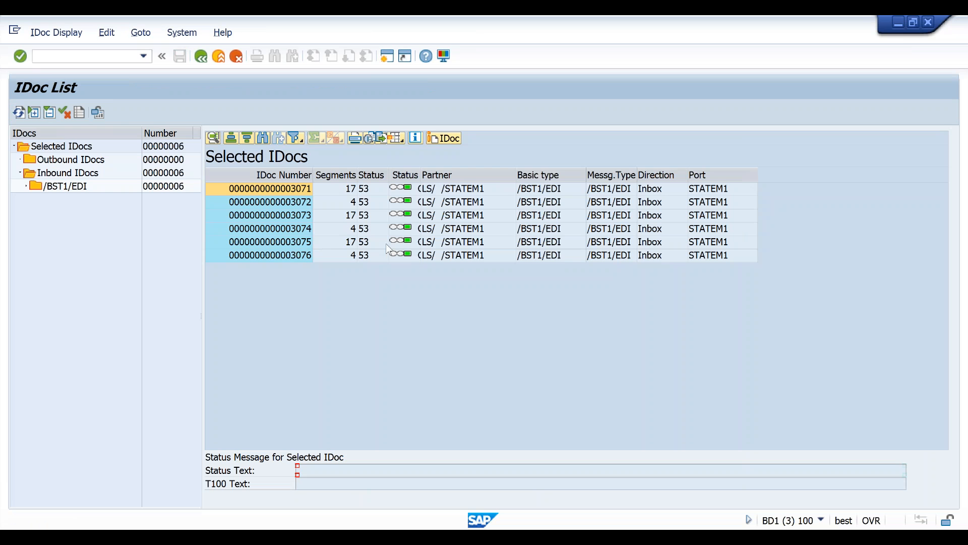
mouse_move(308, 249)
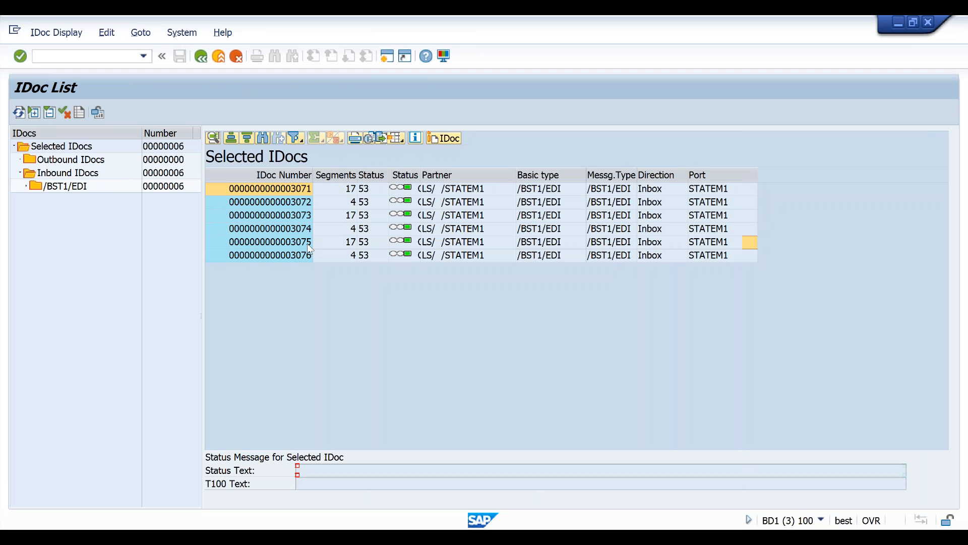
double_click(270, 241)
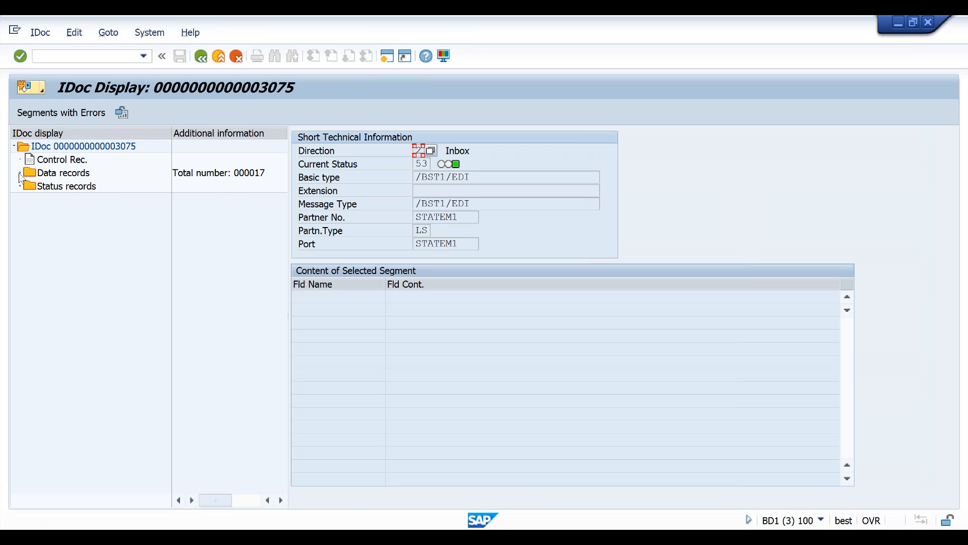
Step: Expand IDoc 3075's data records and view the statement header and first line item segments
click(21, 172)
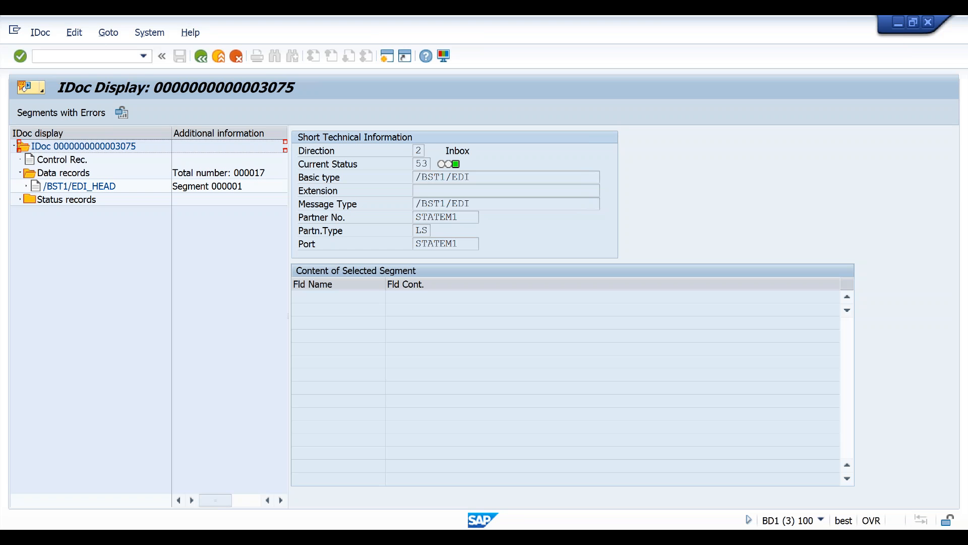
click(20, 173)
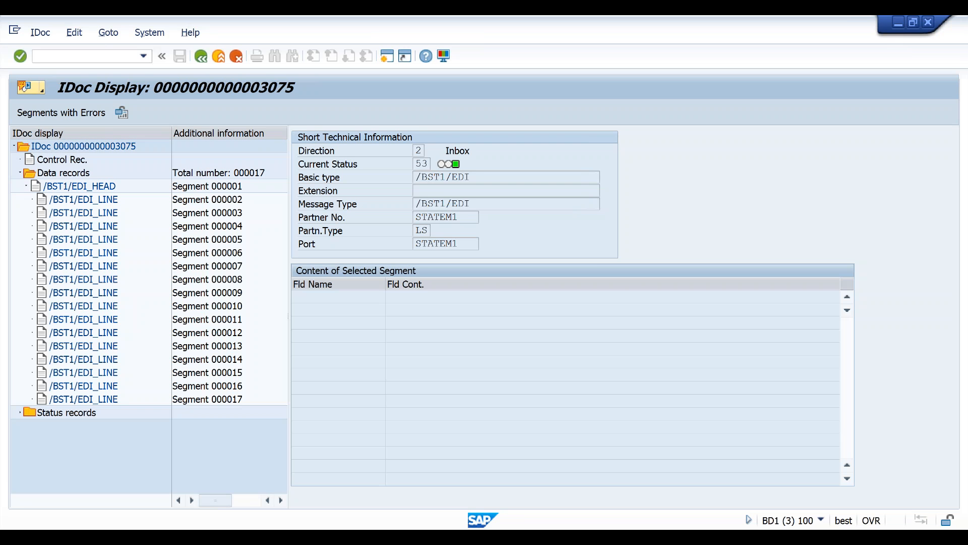
click(81, 185)
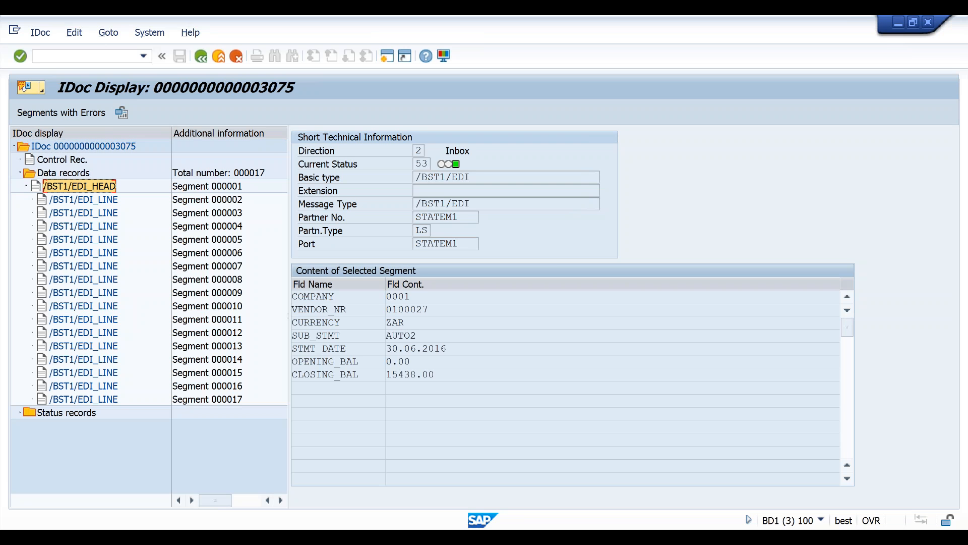
mouse_move(384, 315)
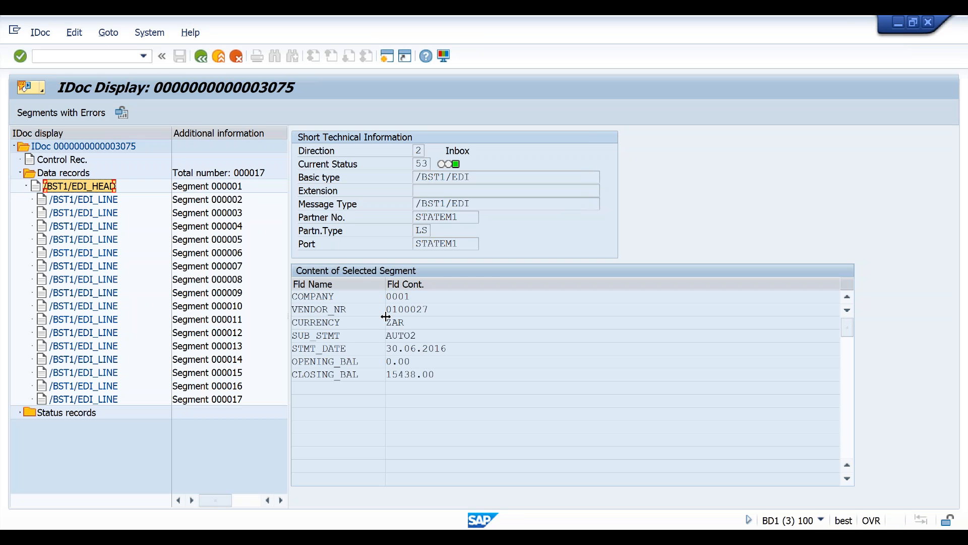
mouse_move(430, 348)
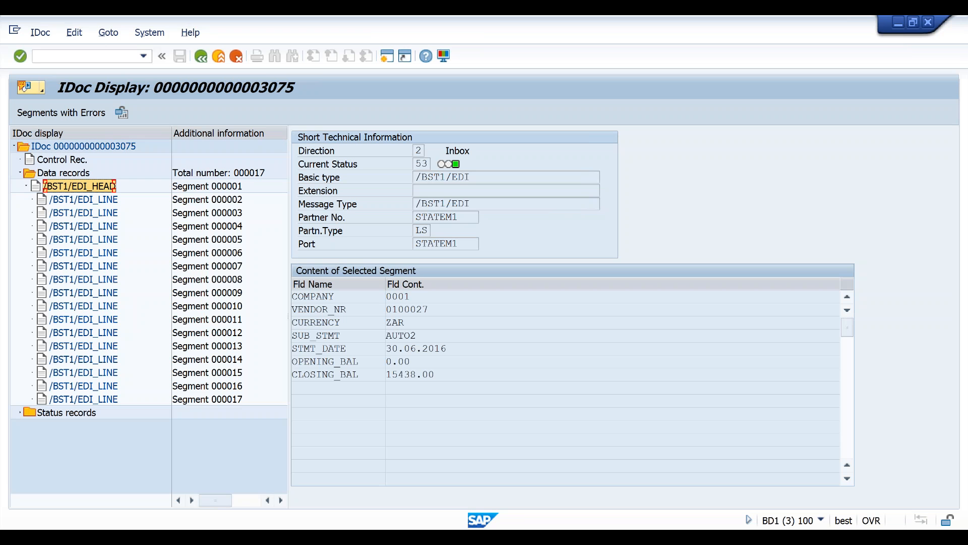
click(83, 199)
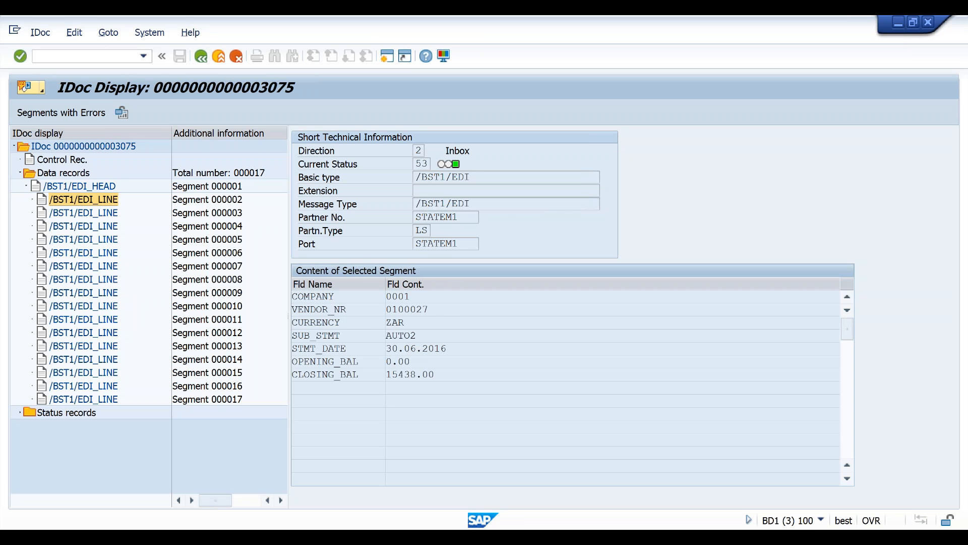
click(83, 199)
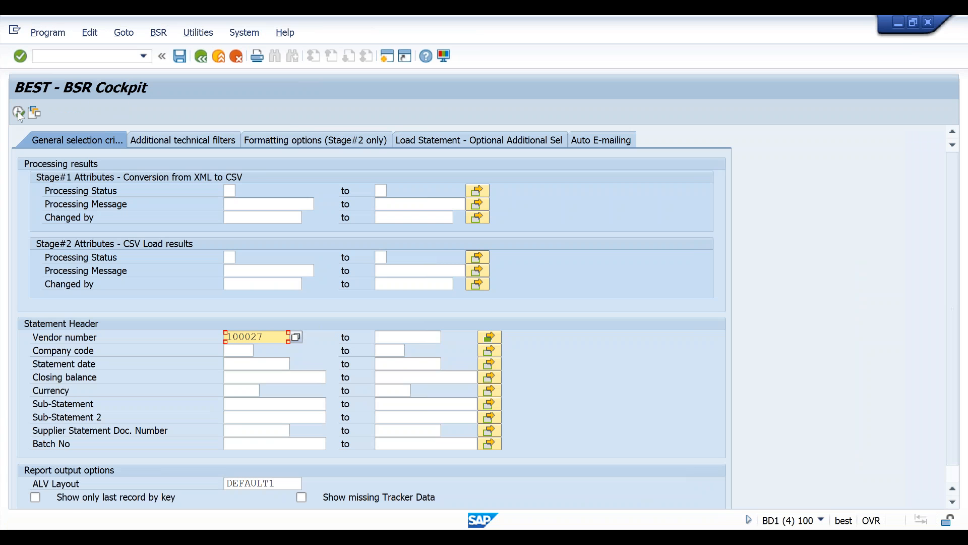
Step: Execute the BSR Cockpit report showing statement 4446 created and vendor 101189's load failed
click(18, 112)
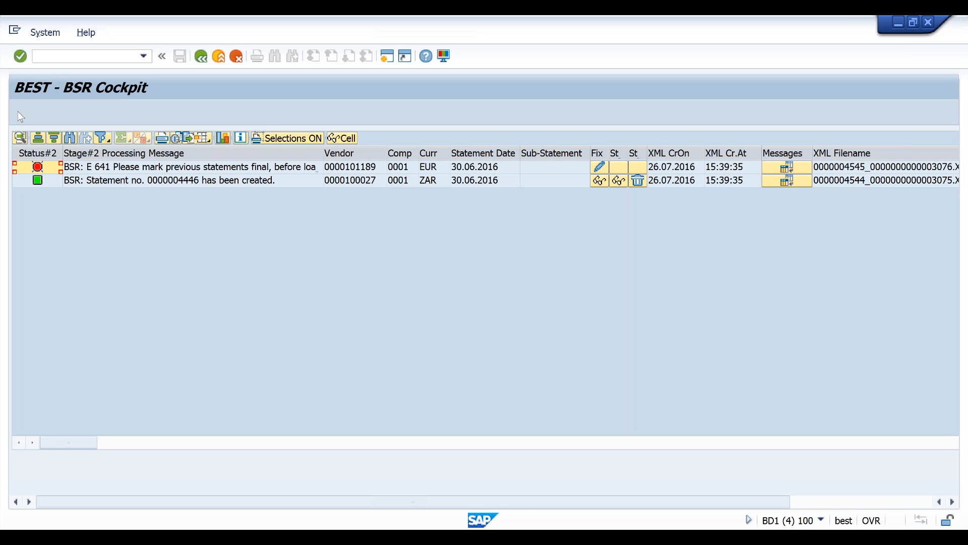
mouse_move(224, 342)
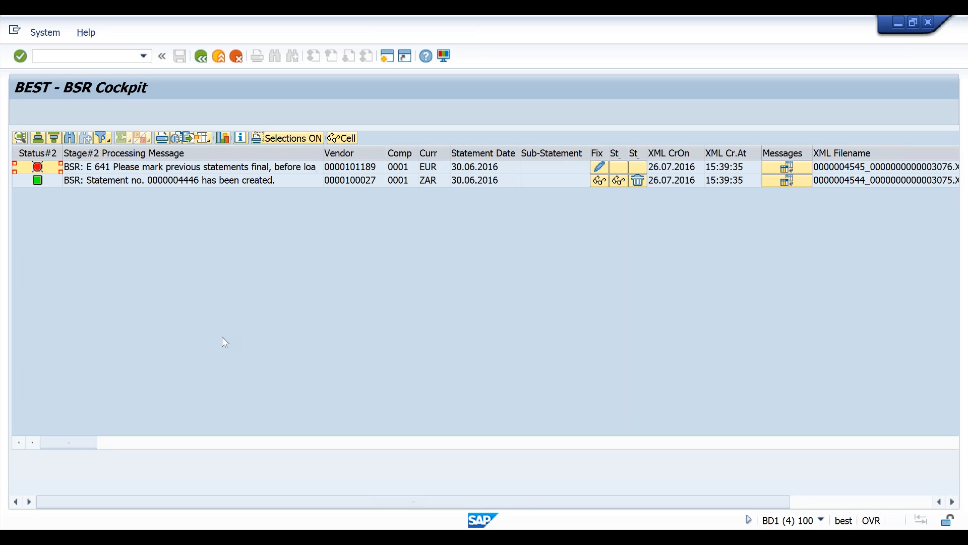
mouse_move(212, 340)
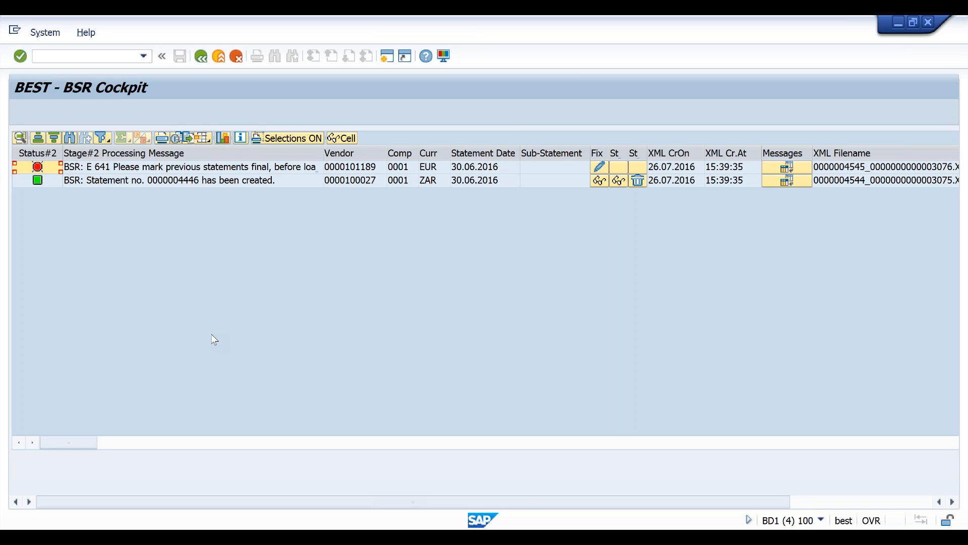
mouse_move(120, 374)
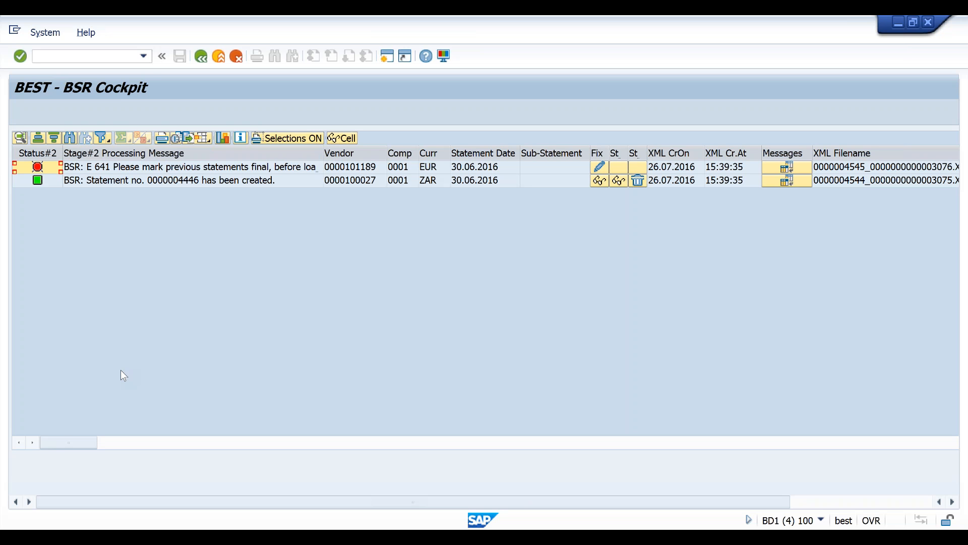
mouse_move(233, 174)
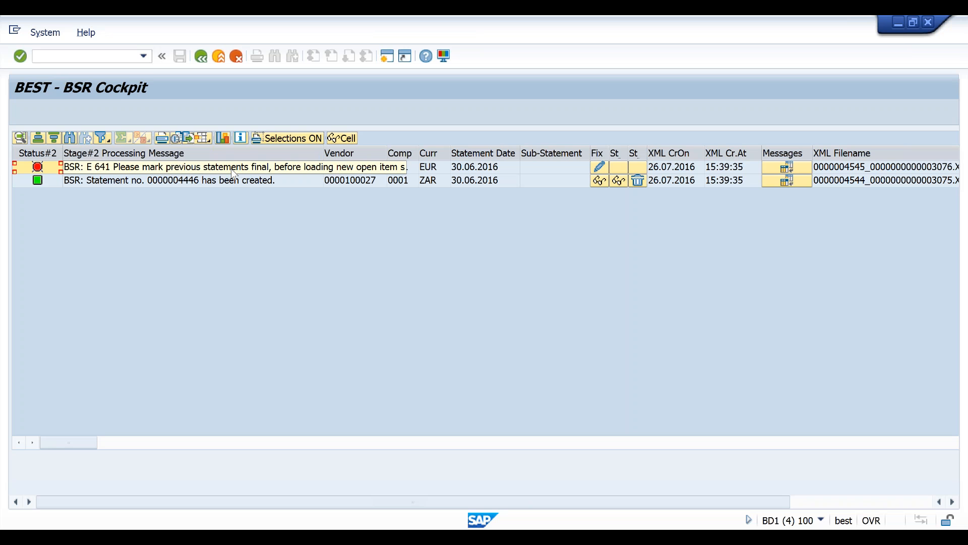
mouse_move(114, 261)
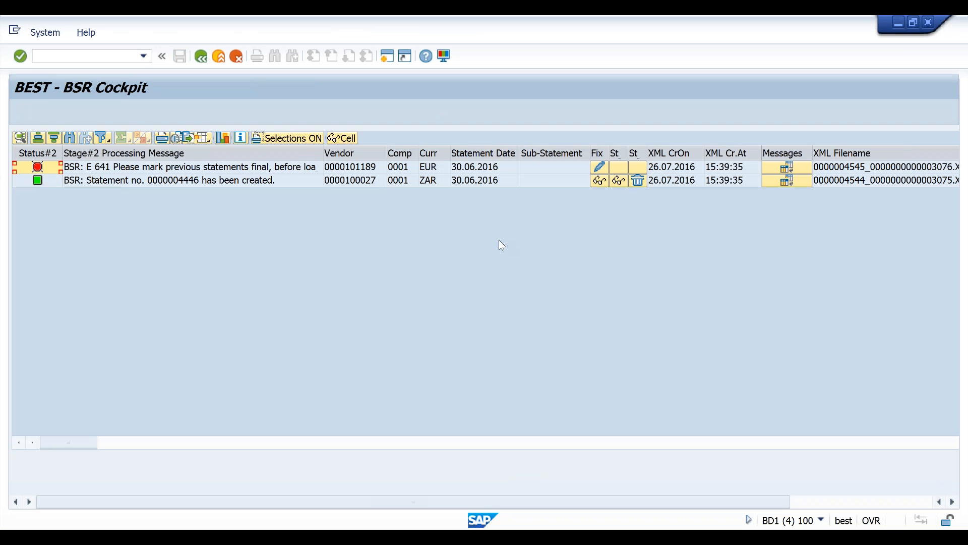
mouse_move(598, 166)
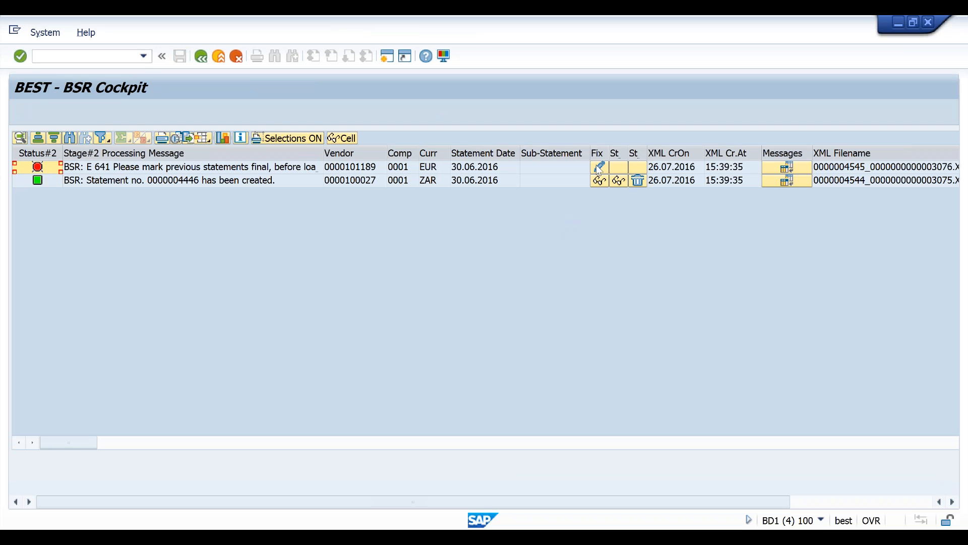
mouse_move(598, 167)
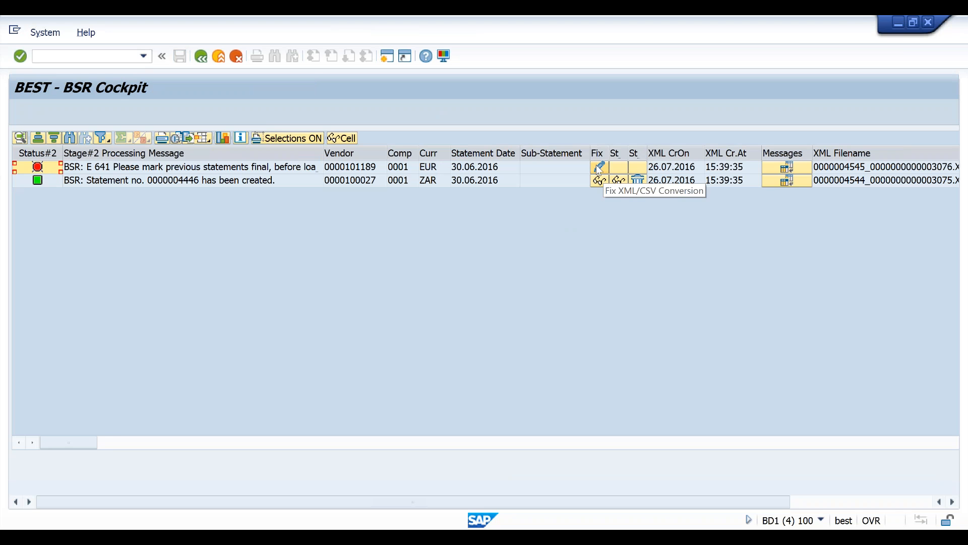
click(598, 167)
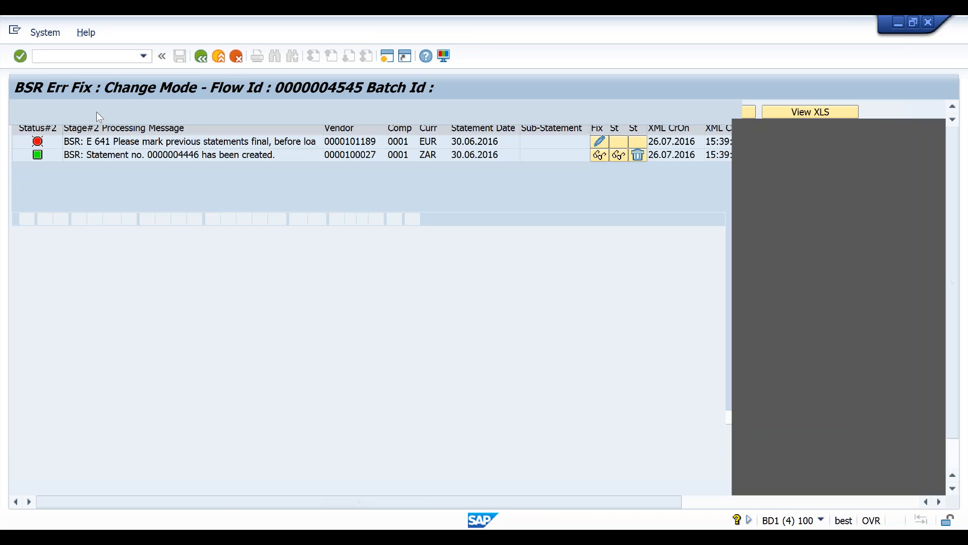
click(598, 142)
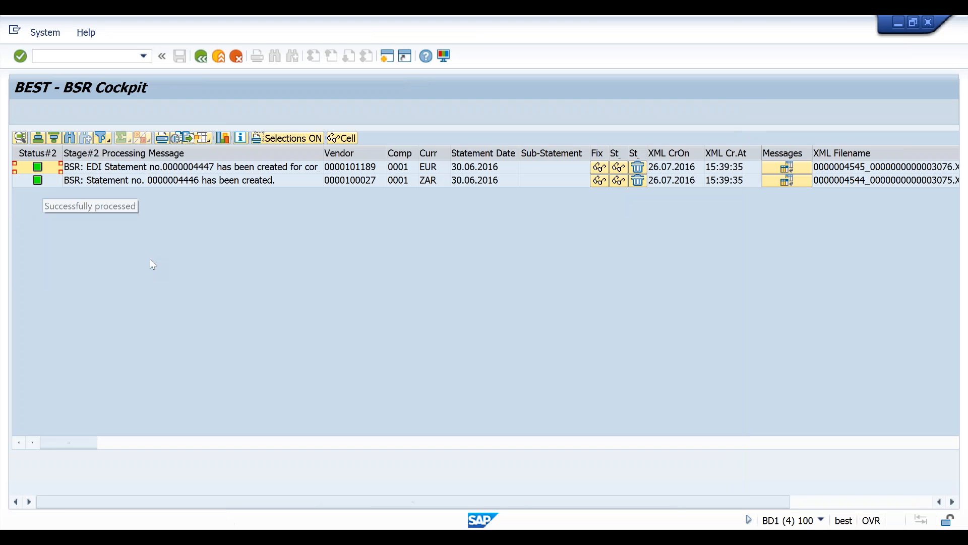
mouse_move(49, 183)
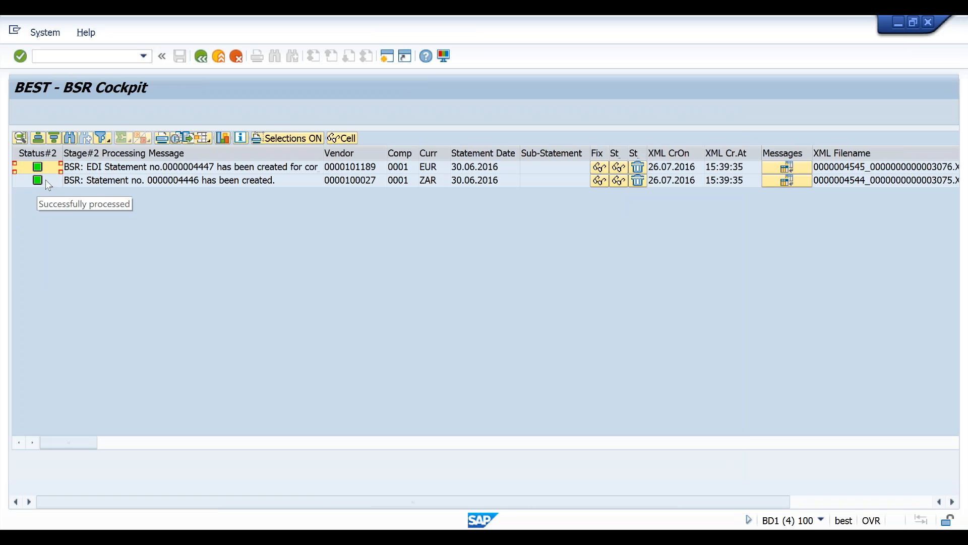
mouse_move(58, 200)
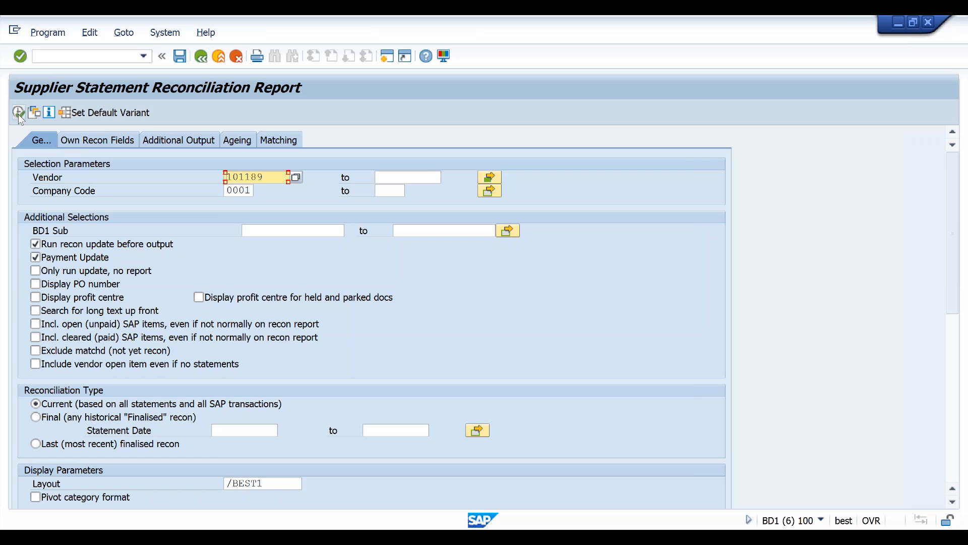
Step: Execute the reconciliation report for vendors 100027 (ZAR) and 101189 (EUR) and show the Subtotals options
click(18, 112)
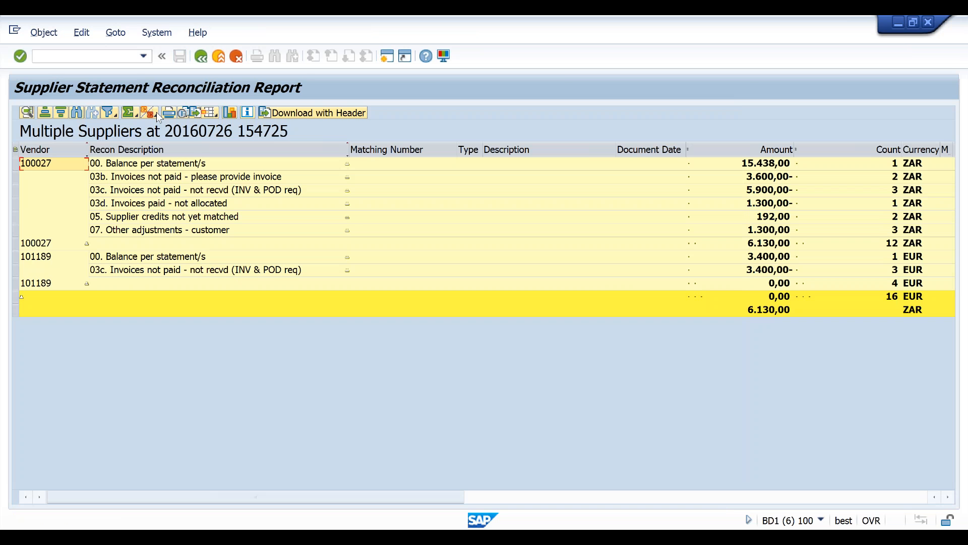
click(149, 112)
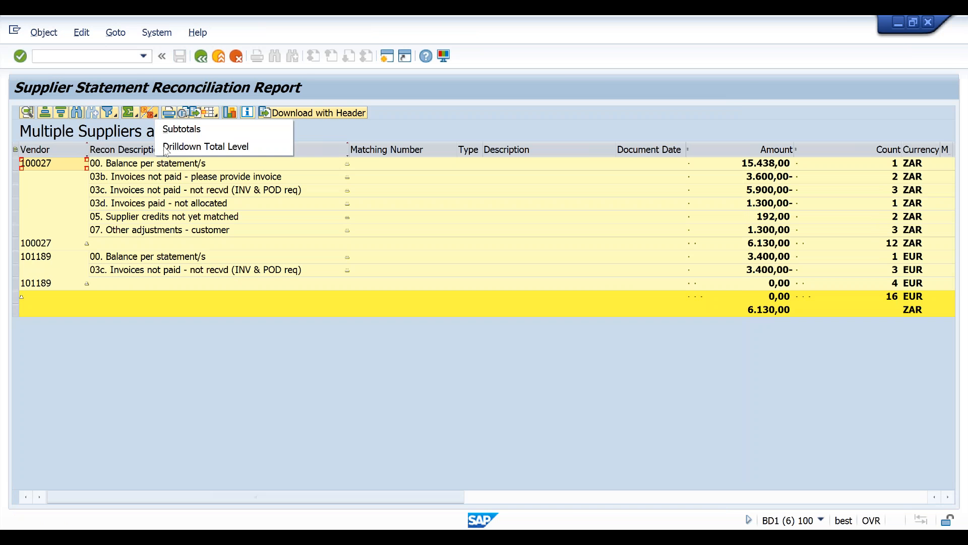